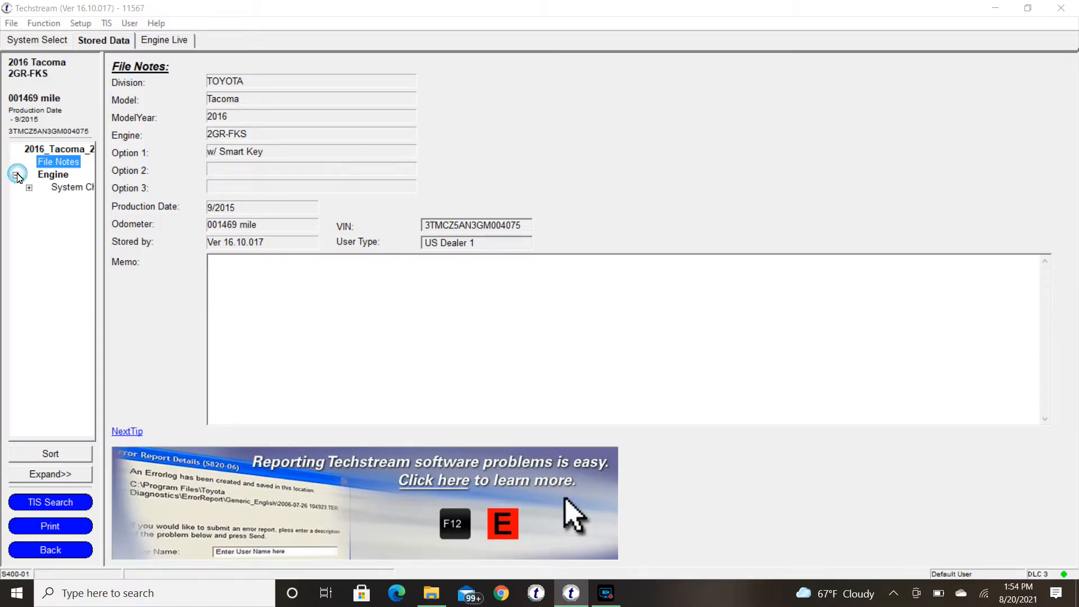
# Open stored engine Data 1 and graph the Vapor Pressure(Gauge) parameter.
pyautogui.click(17, 175)
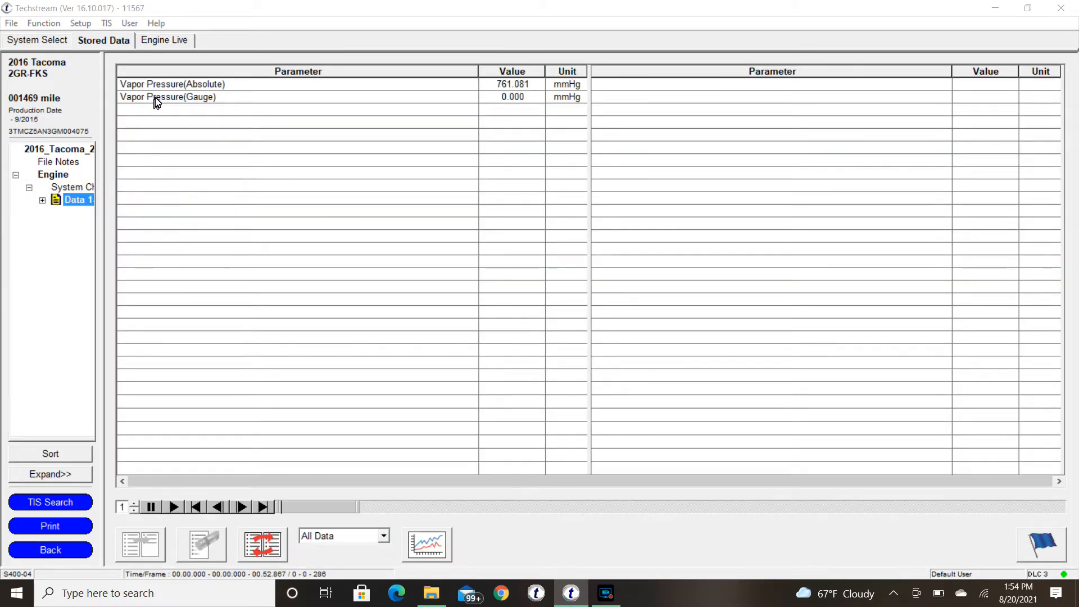
pyautogui.click(167, 97)
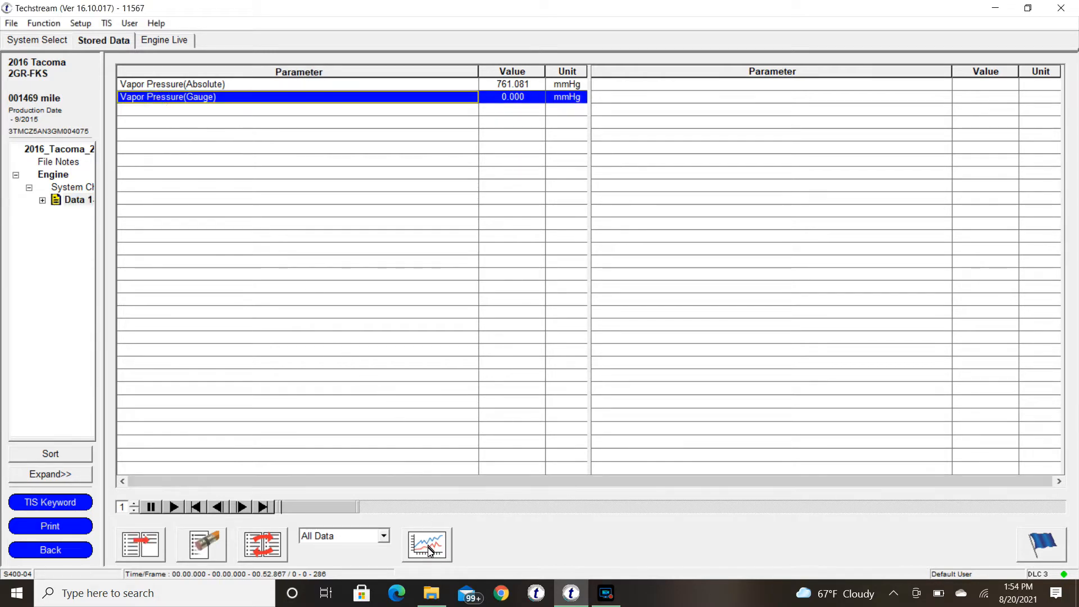
pyautogui.click(428, 544)
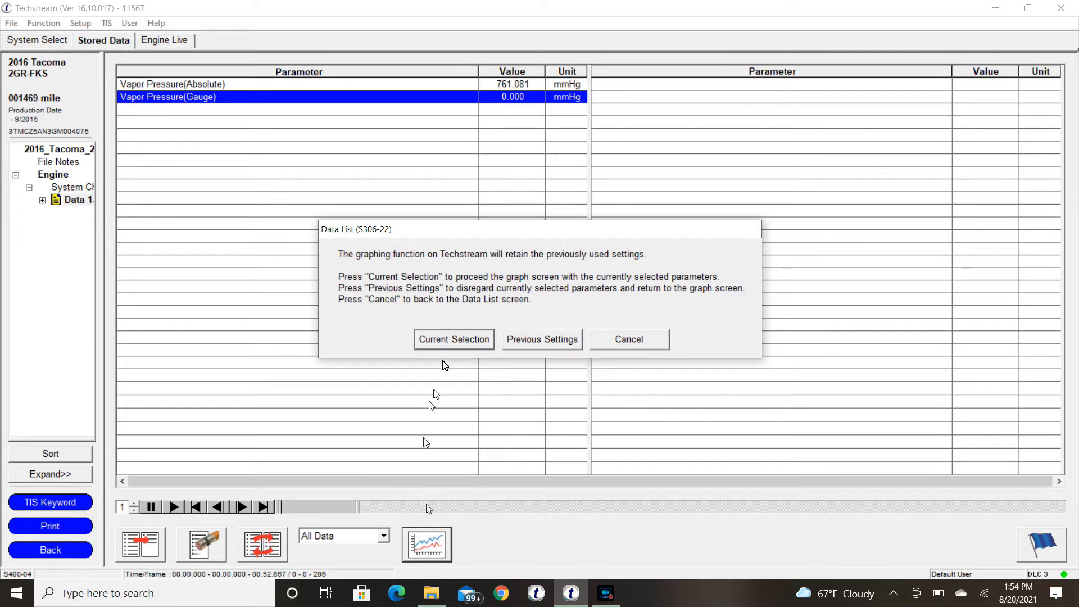
# Plot gauge vapor pressure using Current Selection, showing the drop to about -26 mmHg.
pyautogui.click(453, 339)
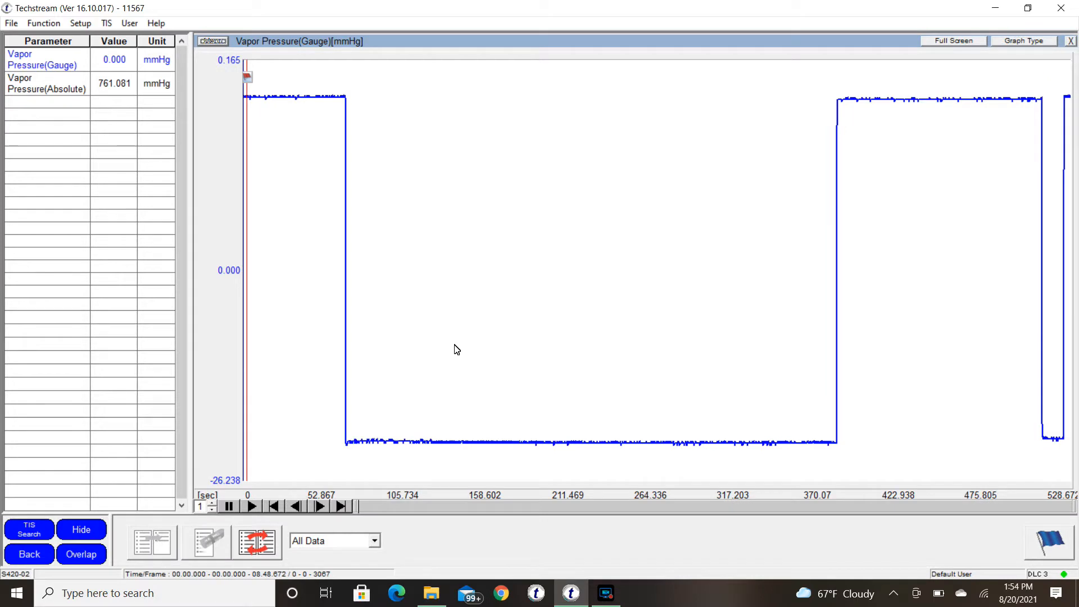
pyautogui.moveTo(322, 210)
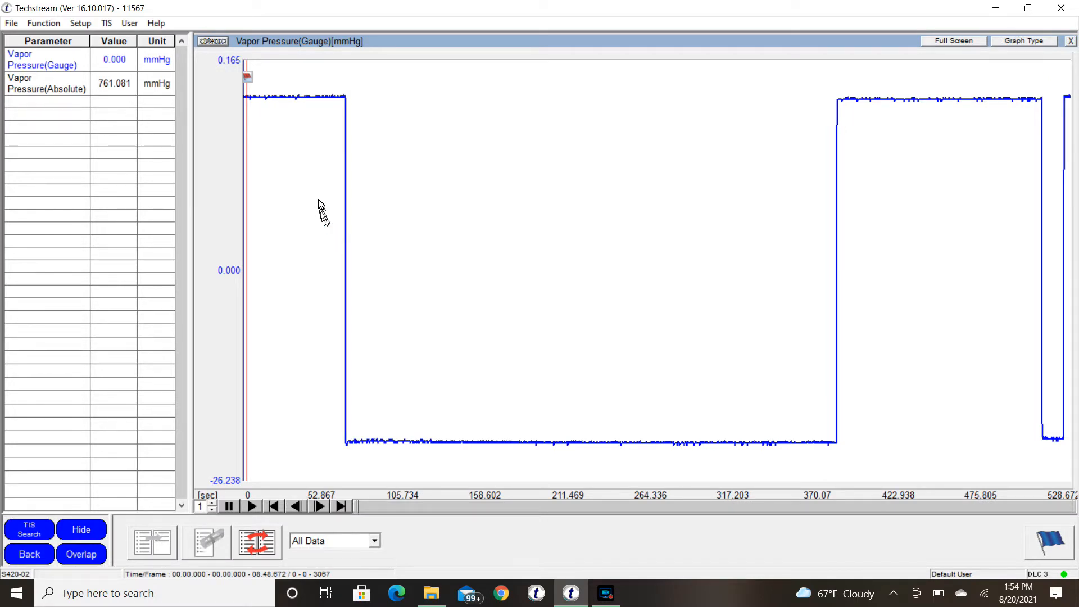
pyautogui.moveTo(323, 105)
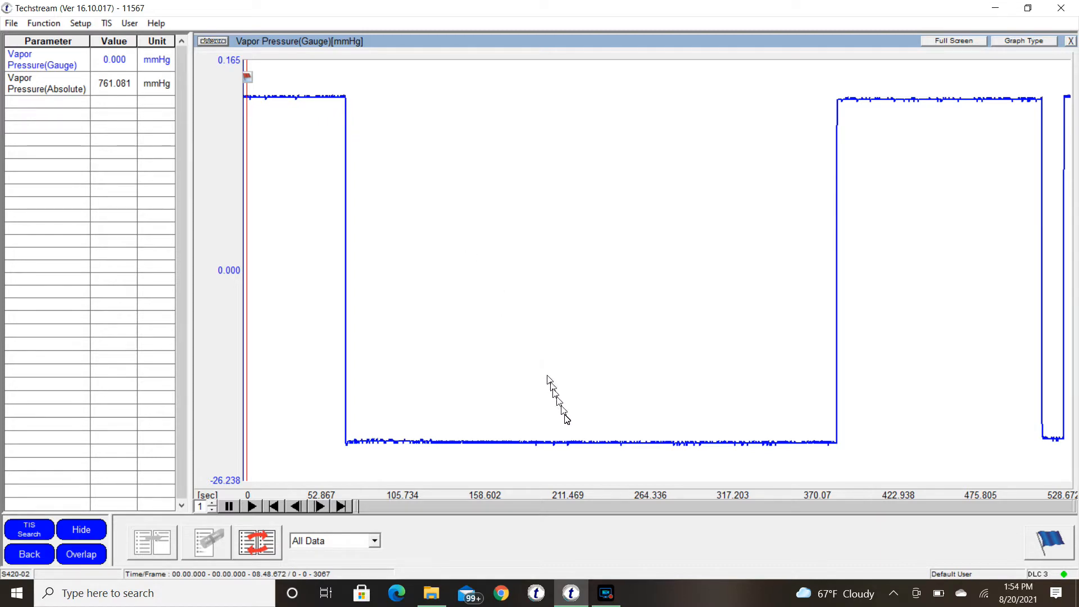
pyautogui.moveTo(698, 467)
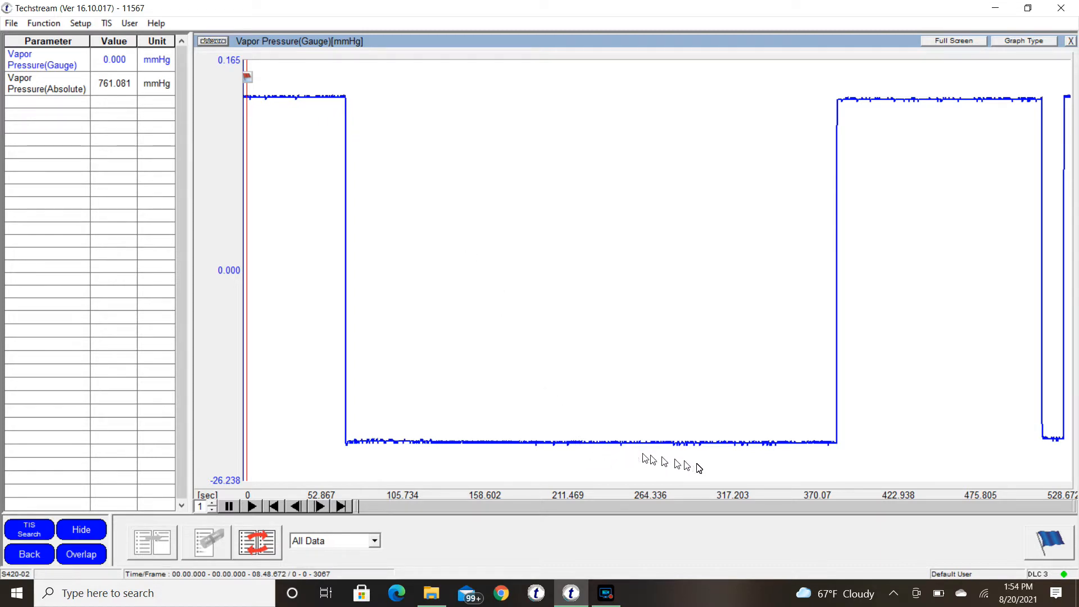
pyautogui.moveTo(404, 392)
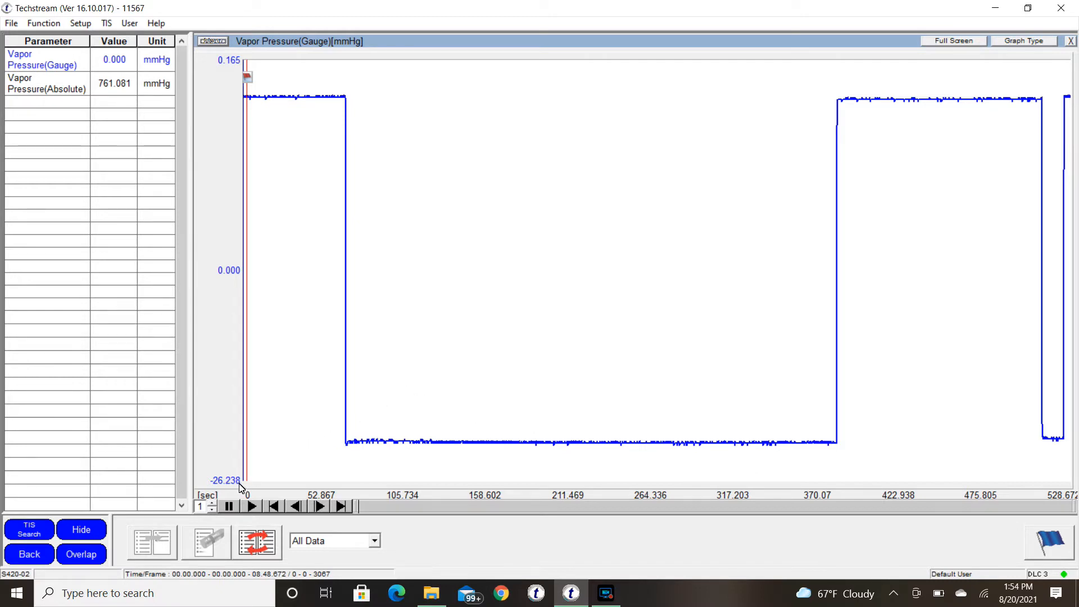
pyautogui.moveTo(618, 454)
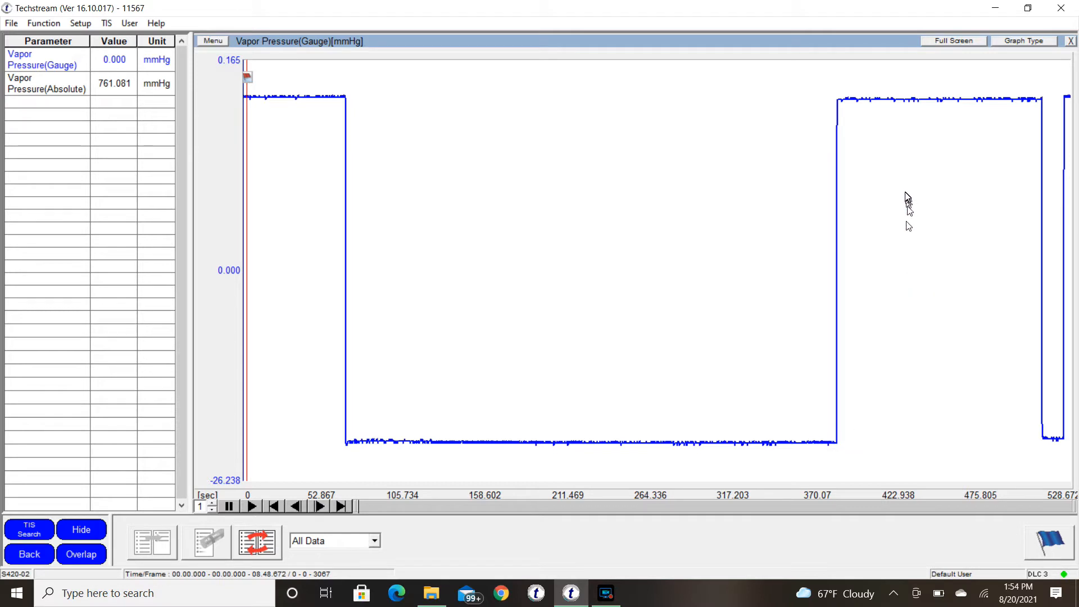
pyautogui.moveTo(979, 103)
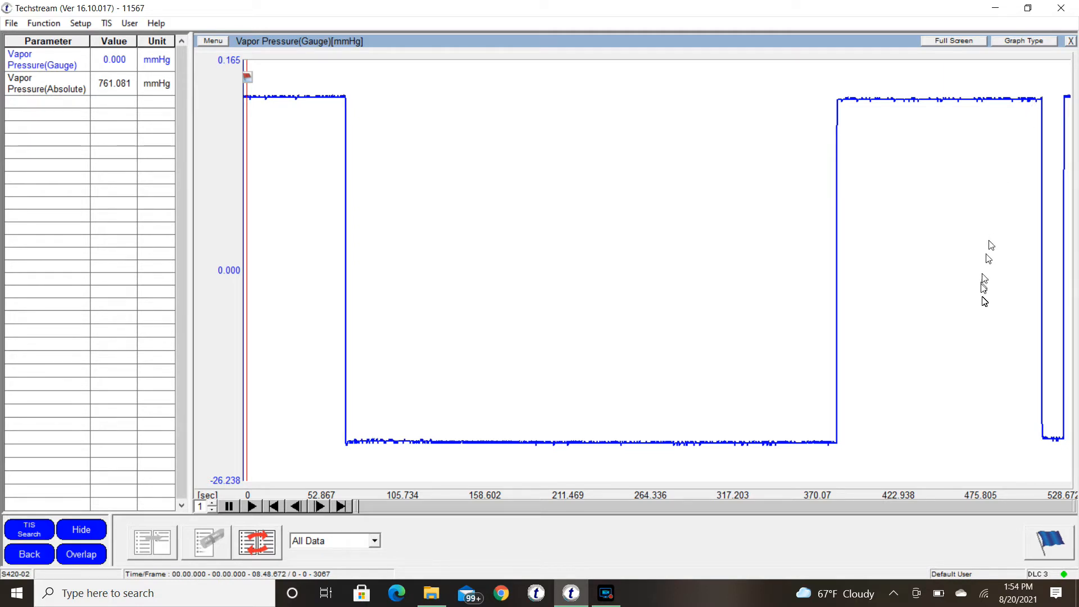
pyautogui.moveTo(993, 472)
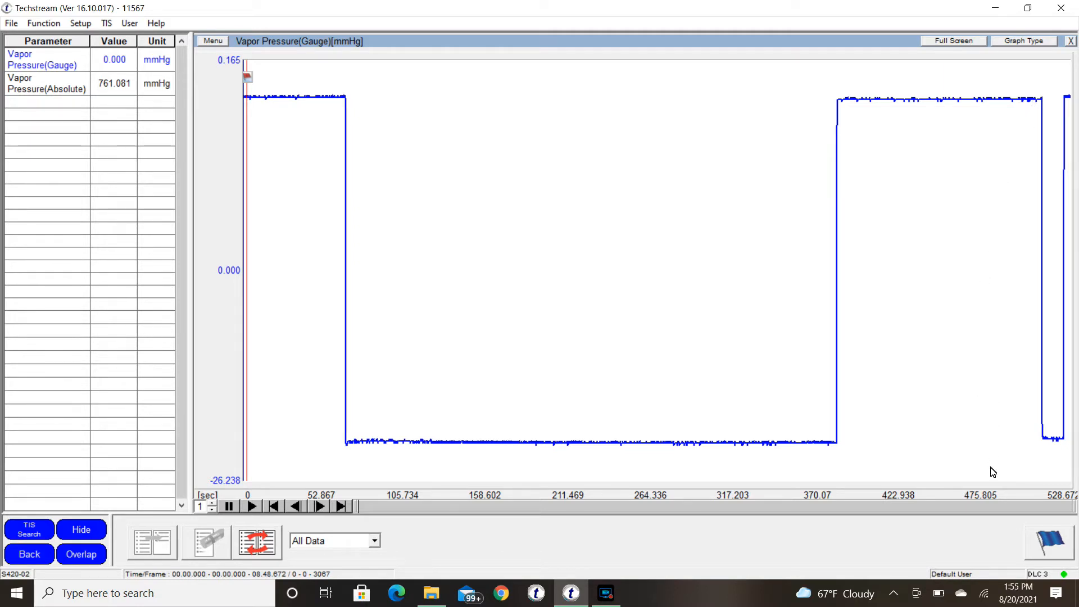
pyautogui.moveTo(1013, 462)
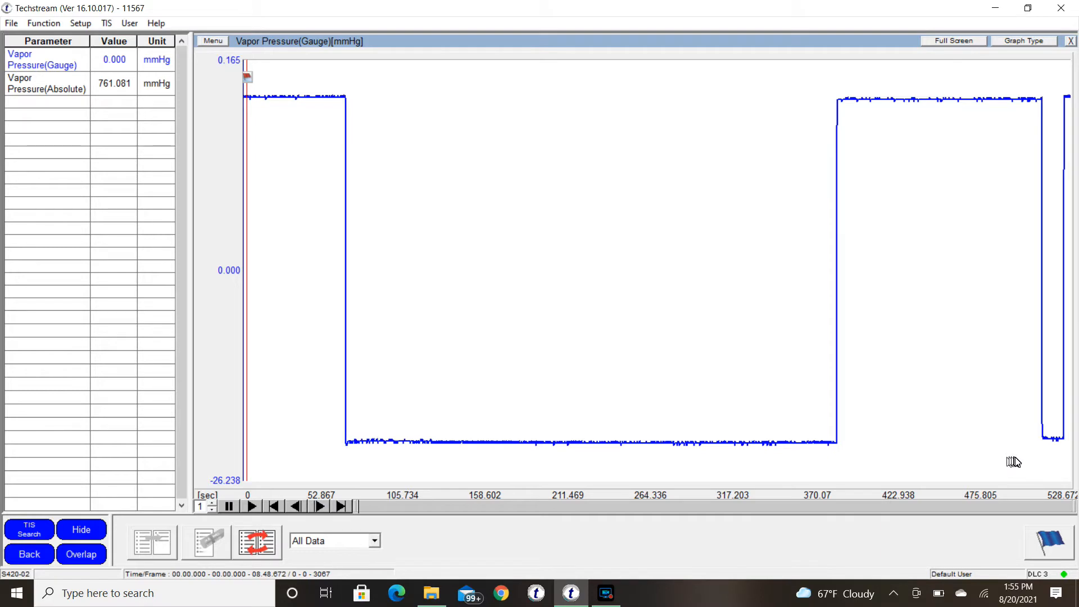
pyautogui.moveTo(1025, 279)
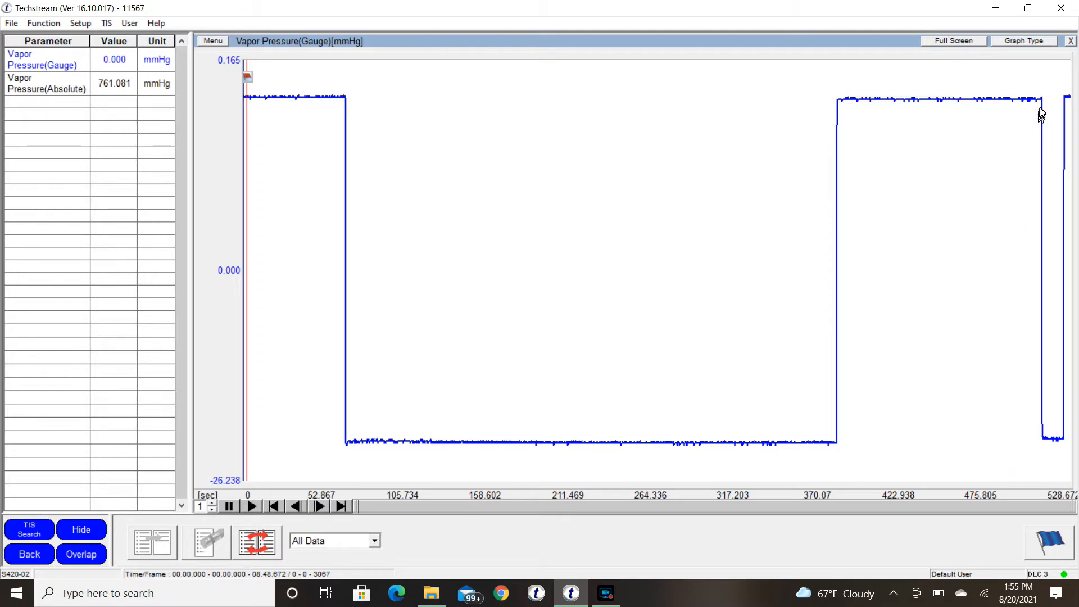
pyautogui.moveTo(995, 131)
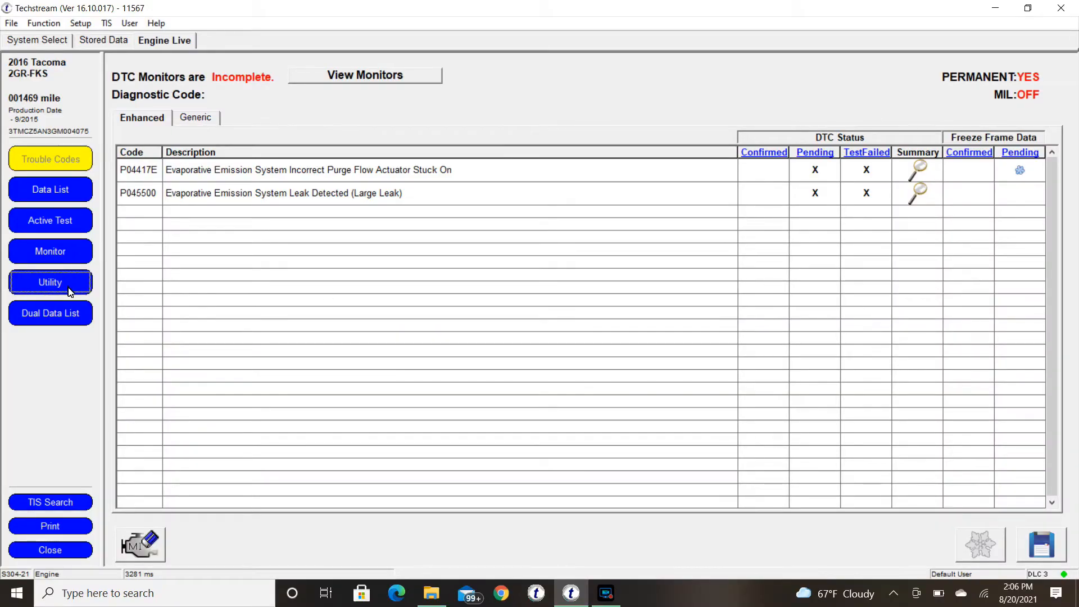
# Choose Evaporative System Check from the engine Utility Selection Menu.
pyautogui.click(49, 282)
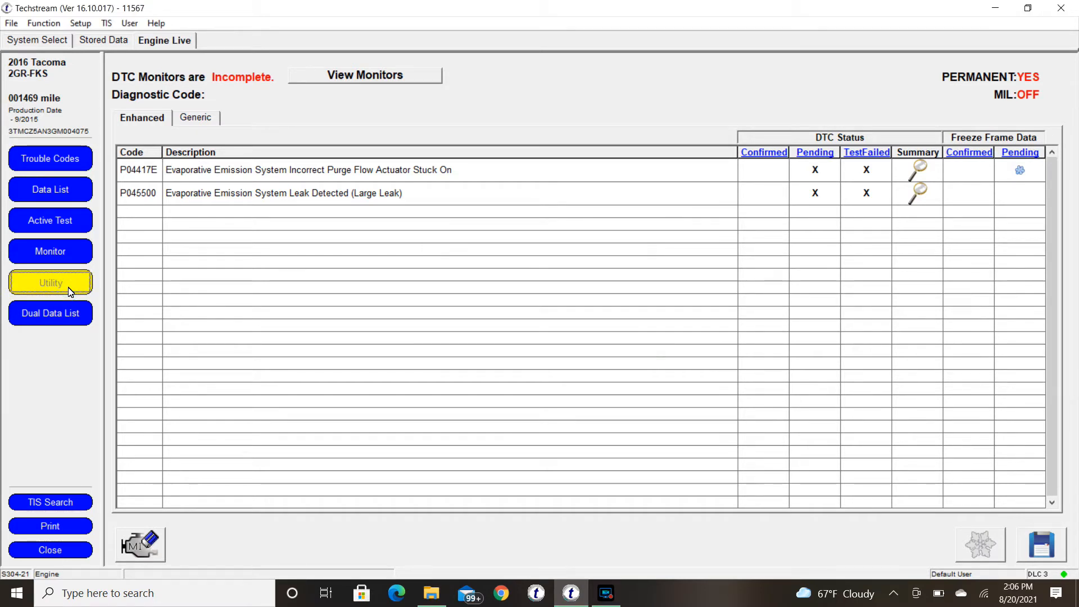
pyautogui.click(50, 283)
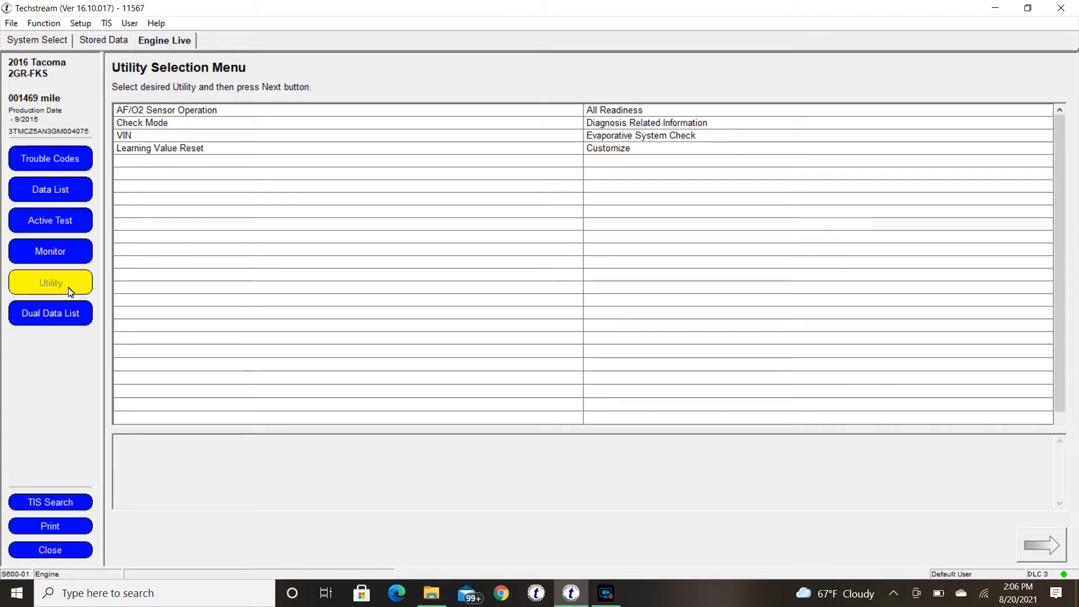
pyautogui.moveTo(606, 114)
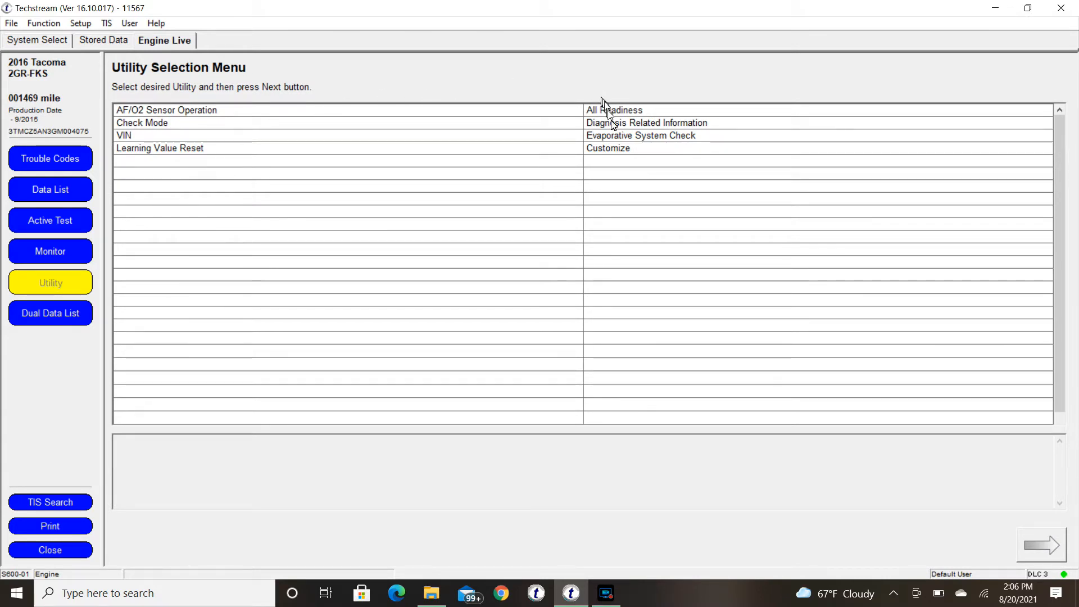
pyautogui.click(640, 135)
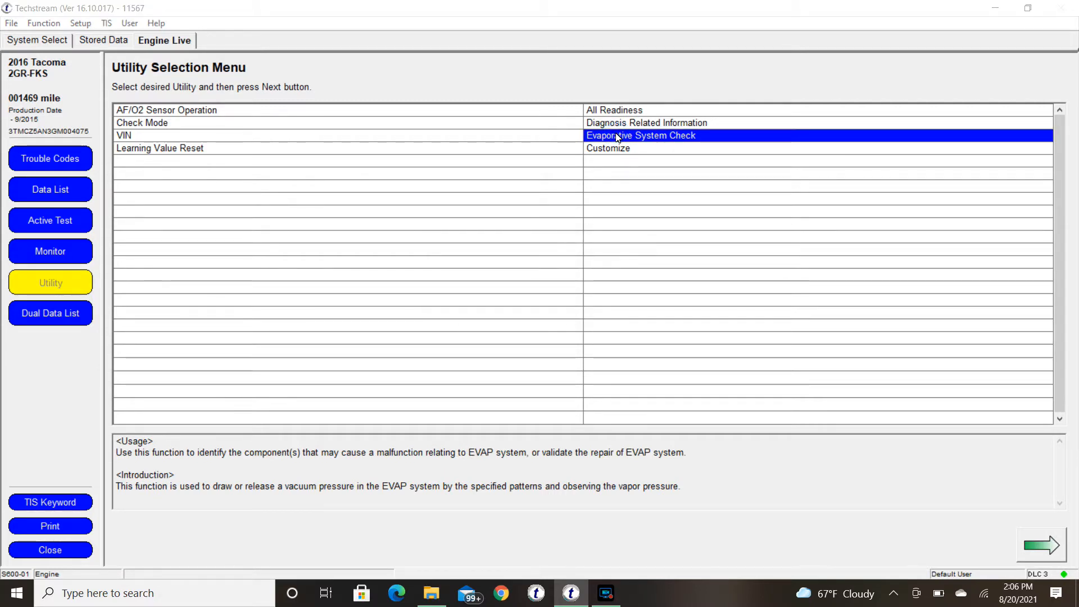
# Launch the EVAP SYS CHECK past its description and notice pages and choose 2. Manual Mode.
pyautogui.click(1041, 545)
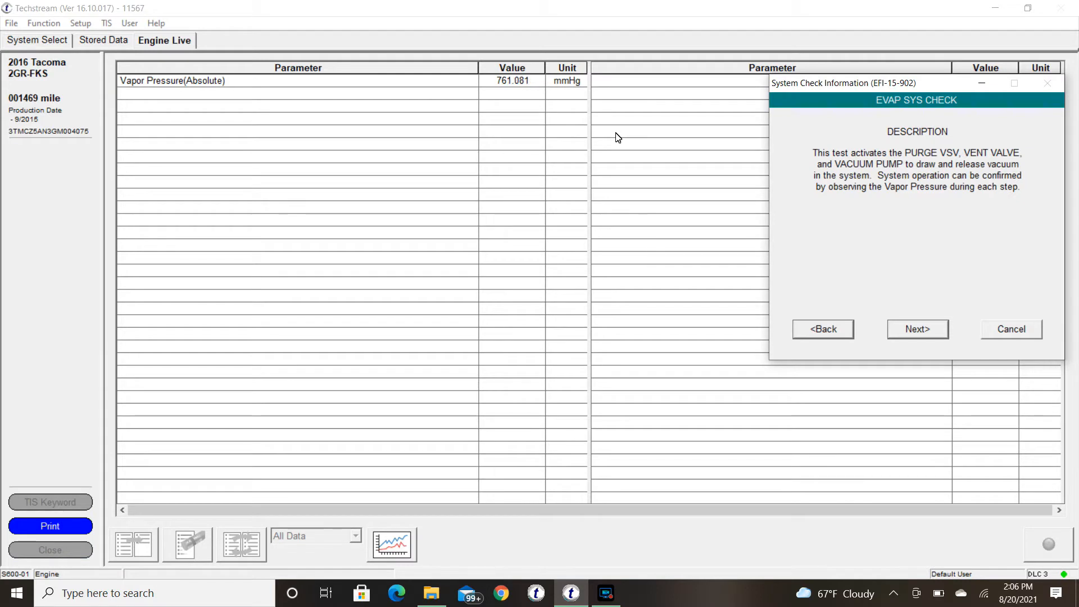
pyautogui.click(917, 329)
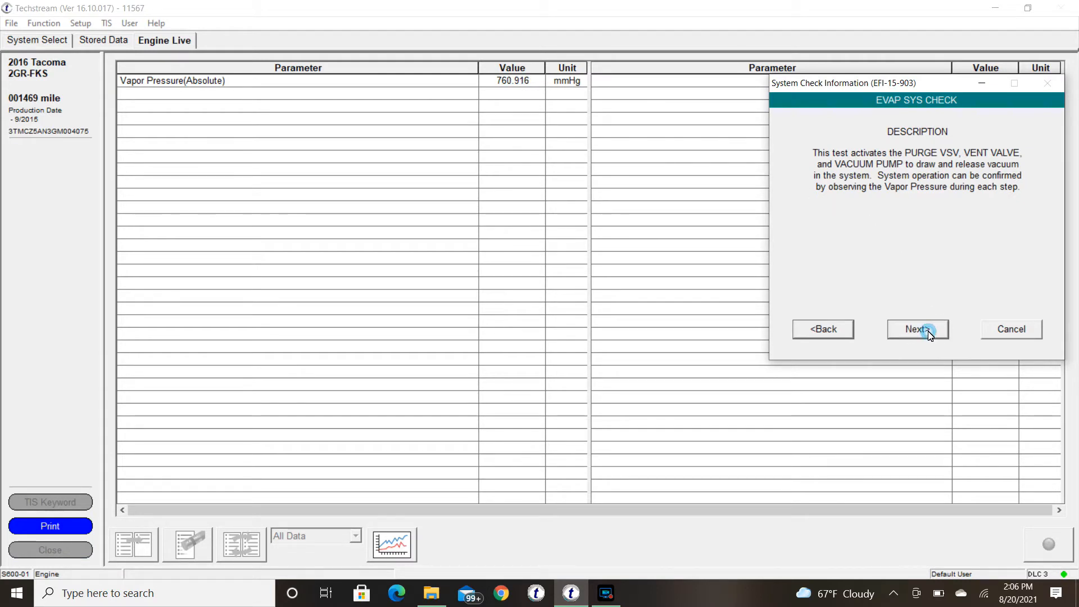
pyautogui.click(917, 329)
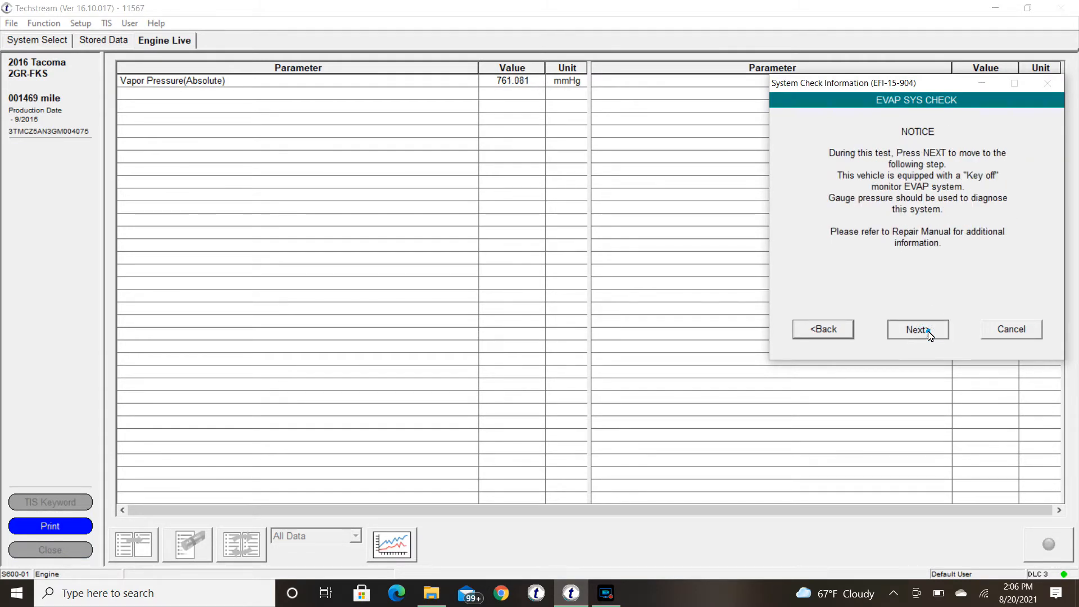
pyautogui.click(917, 329)
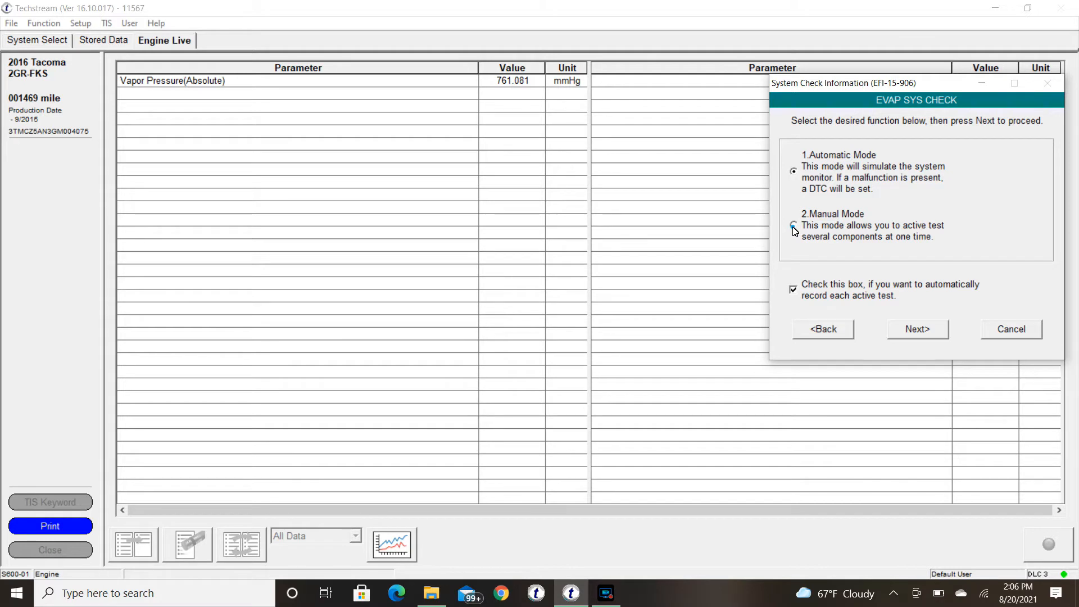
pyautogui.click(794, 227)
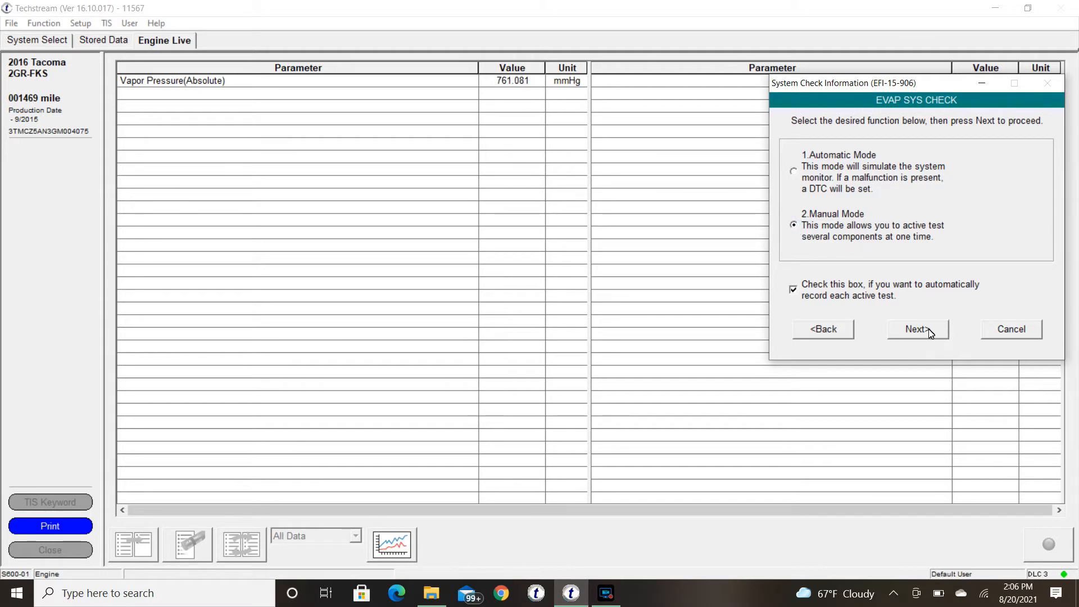
# Advance from Step 1/6 Atmosphere Pressure Check to Step 2/6 0.02 inch Pressure Check.
pyautogui.click(917, 329)
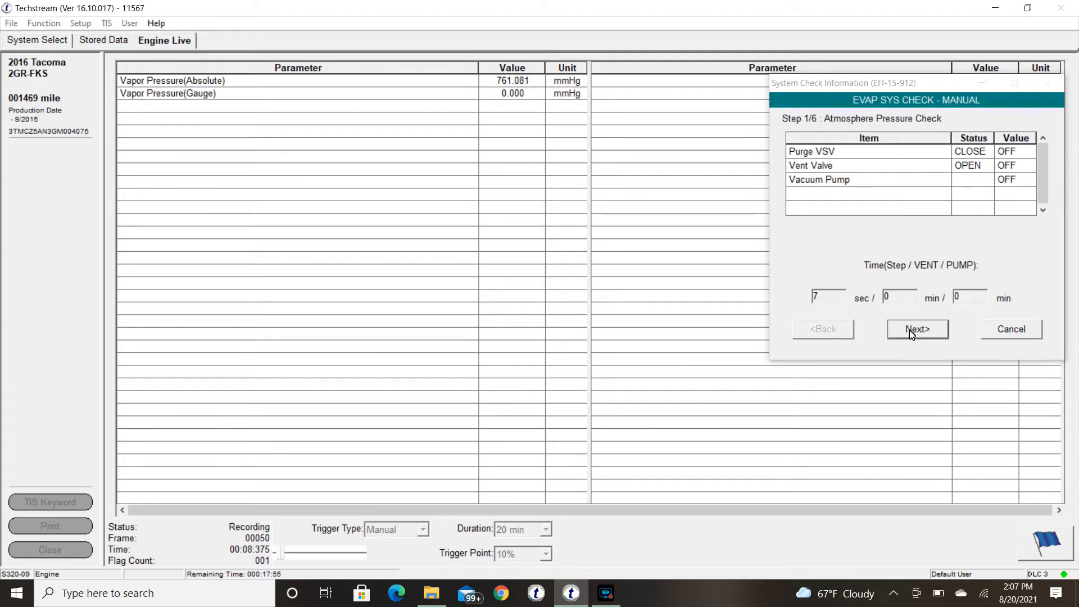
pyautogui.click(917, 329)
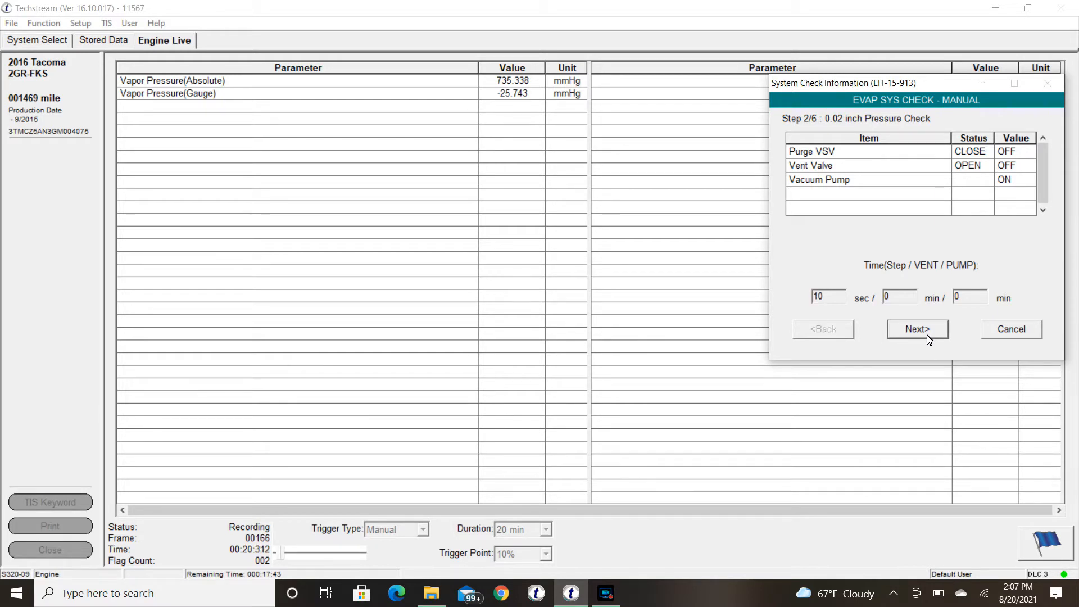
pyautogui.click(917, 329)
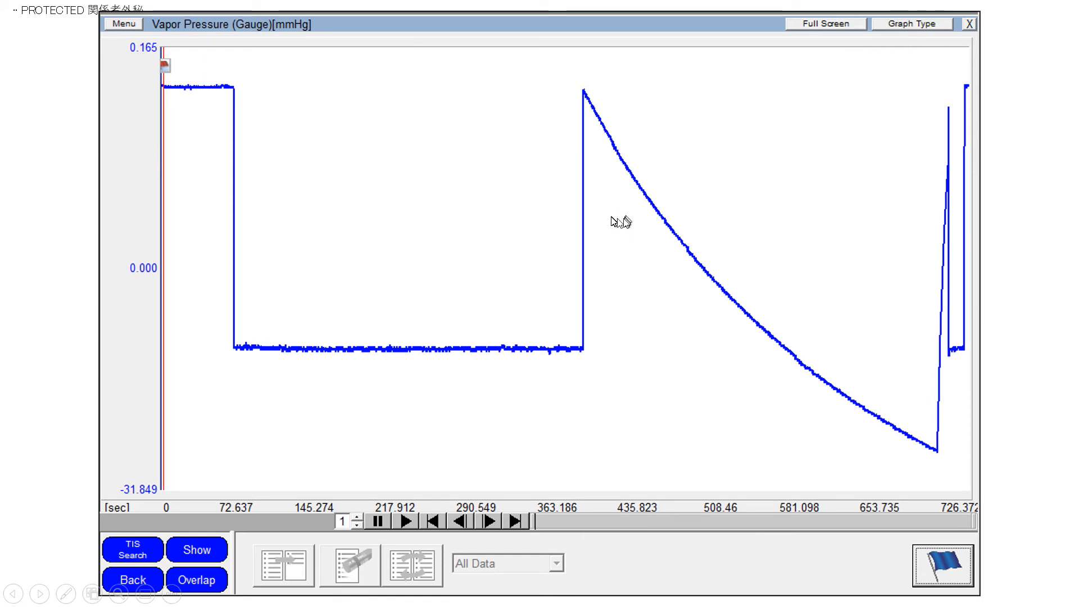
pyautogui.moveTo(224, 120)
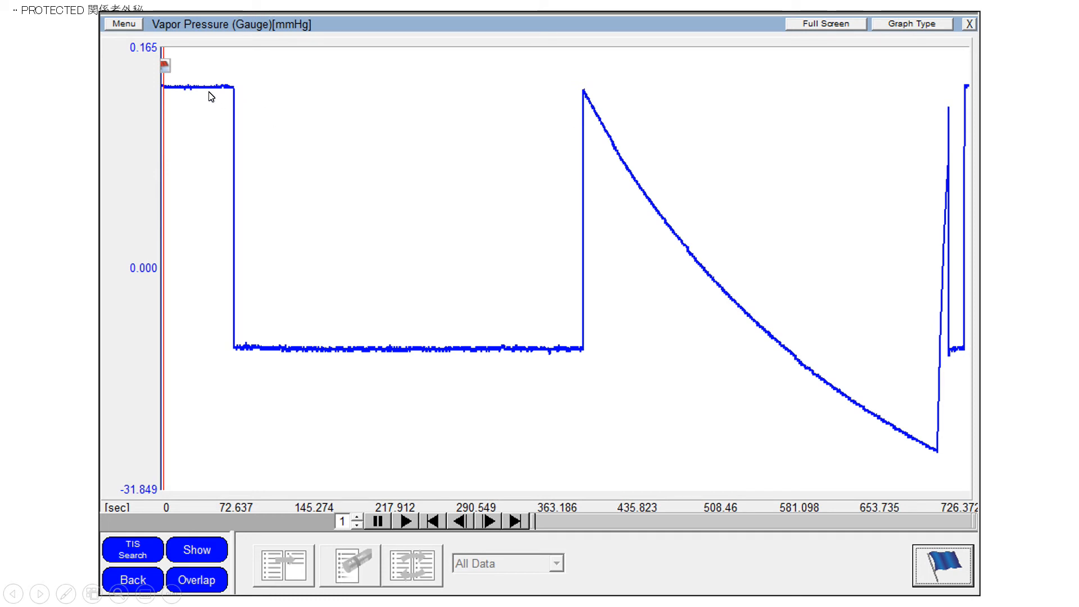
pyautogui.moveTo(230, 94)
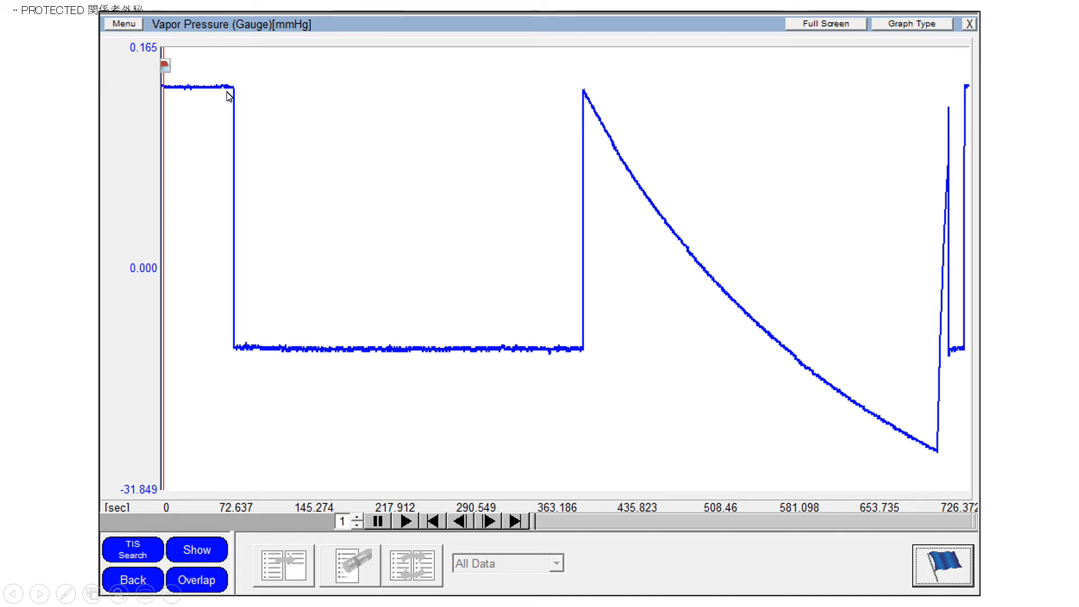
pyautogui.moveTo(251, 269)
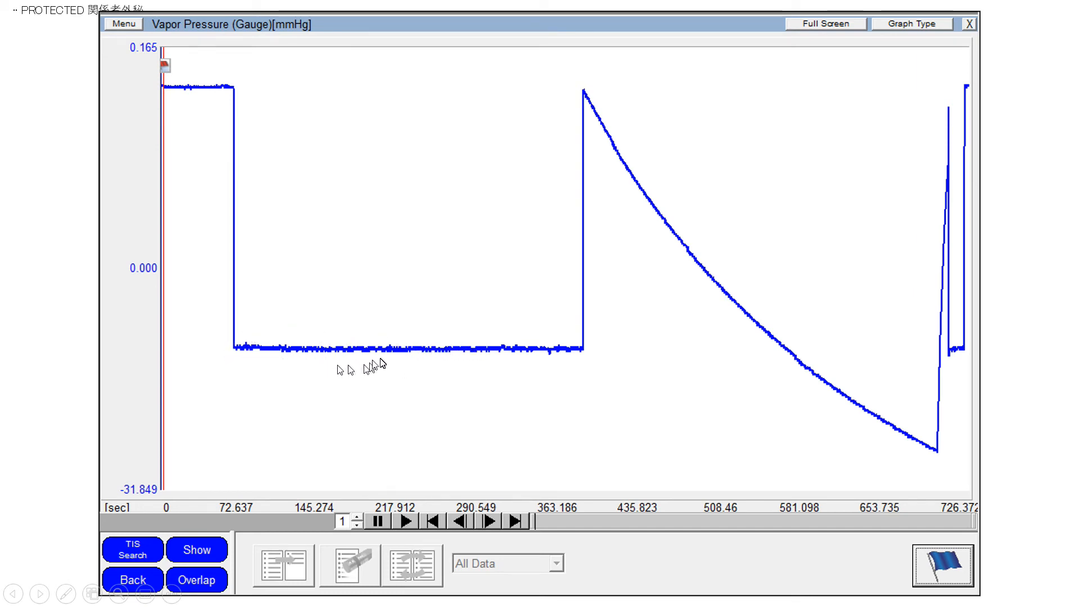
pyautogui.moveTo(435, 357)
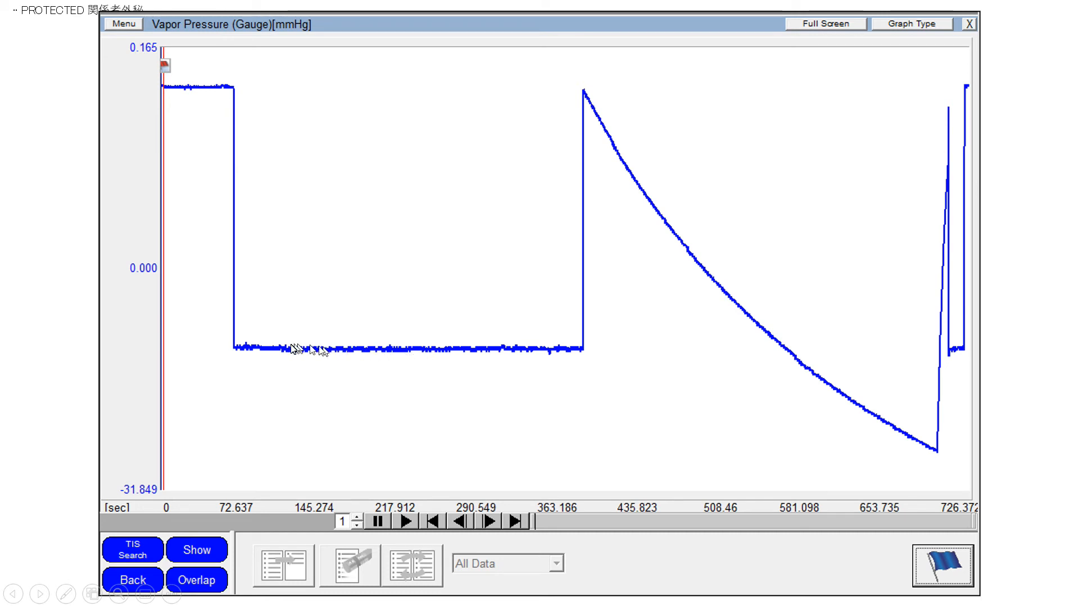
pyautogui.moveTo(385, 363)
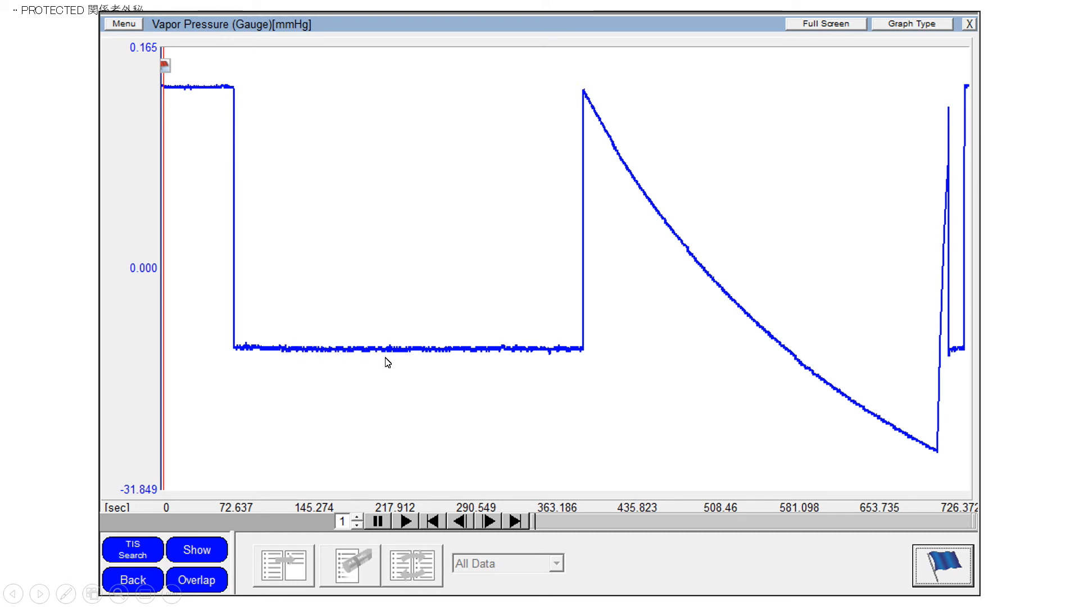
pyautogui.moveTo(395, 356)
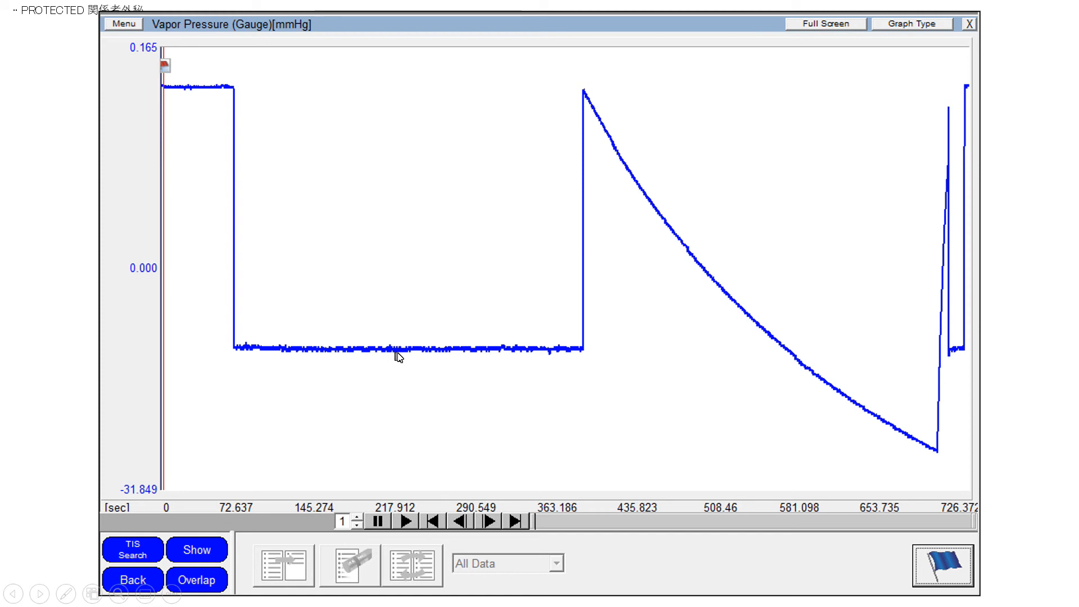
pyautogui.moveTo(544, 358)
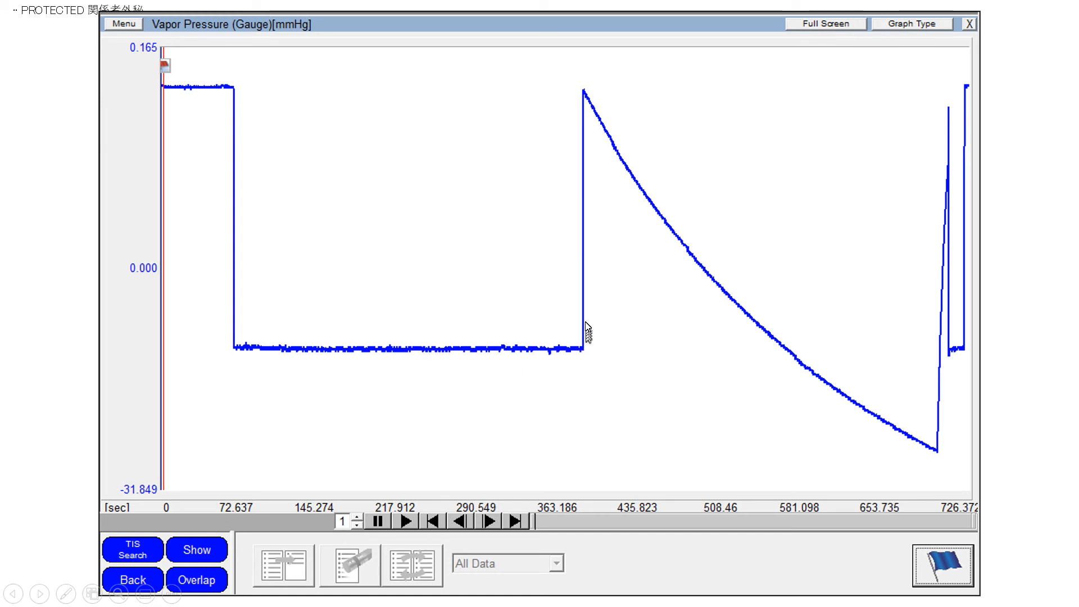
pyautogui.moveTo(585, 130)
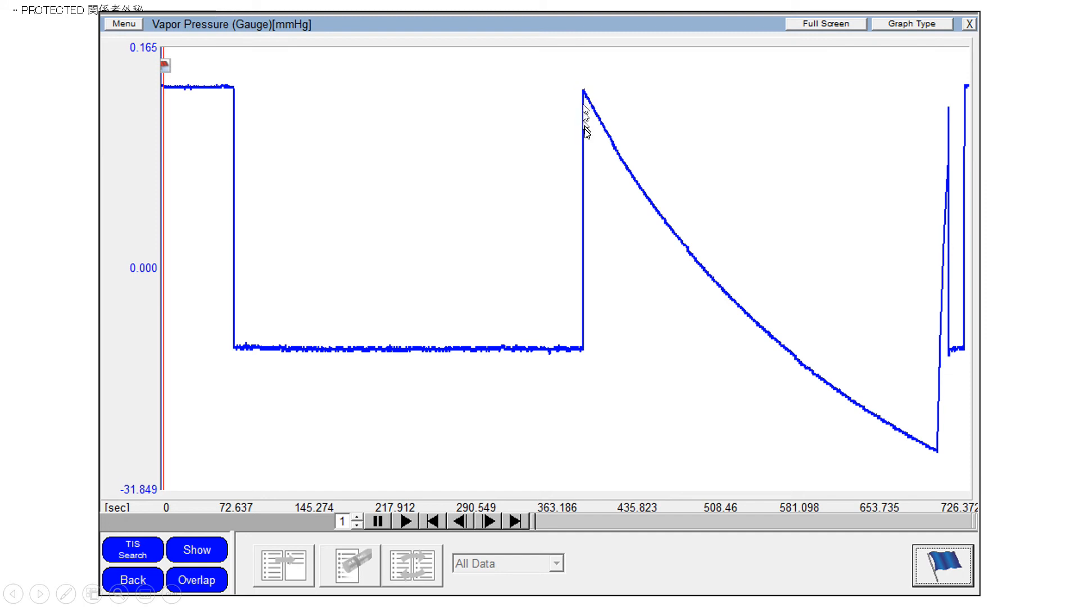
pyautogui.moveTo(587, 356)
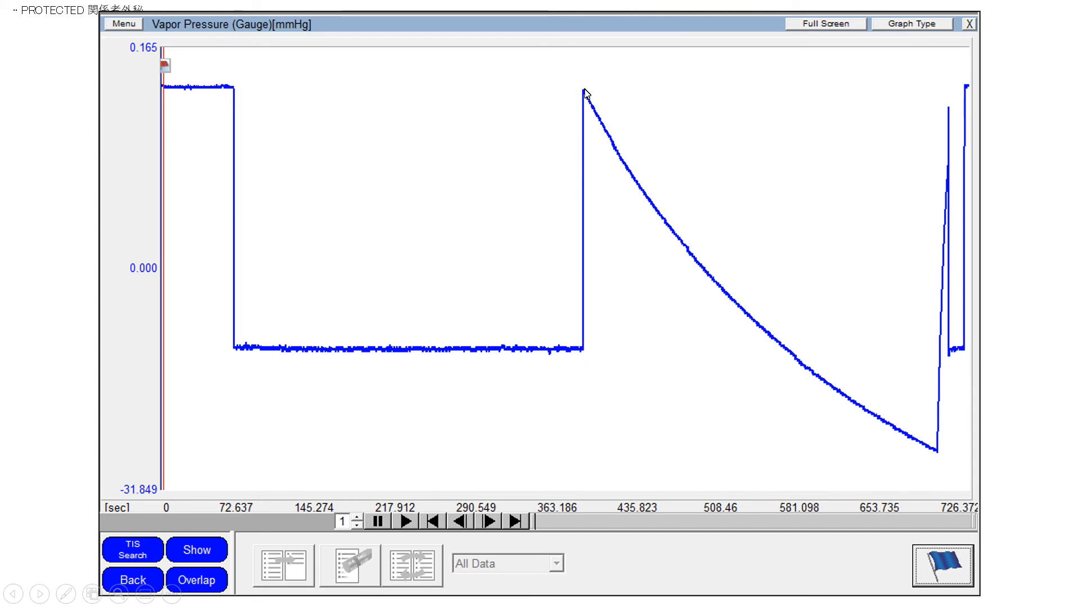
pyautogui.moveTo(599, 111)
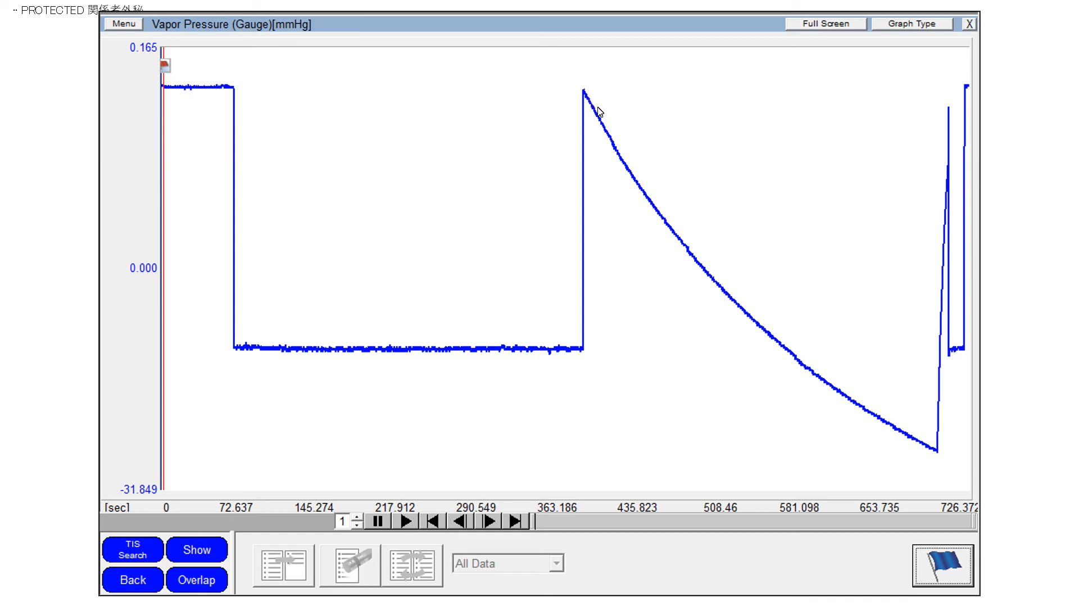
pyautogui.moveTo(756, 322)
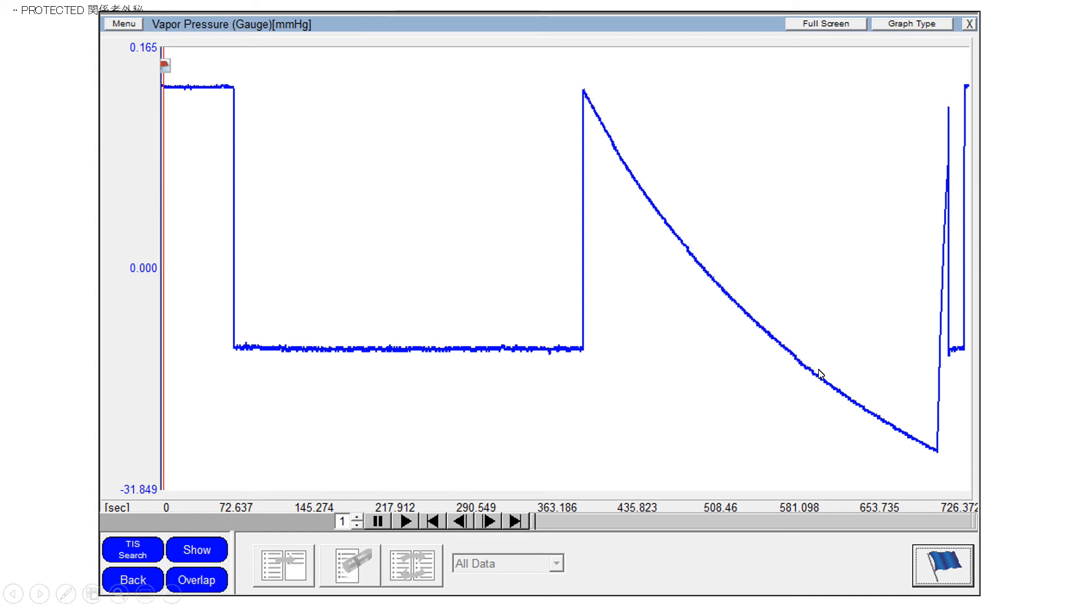
pyautogui.moveTo(941, 458)
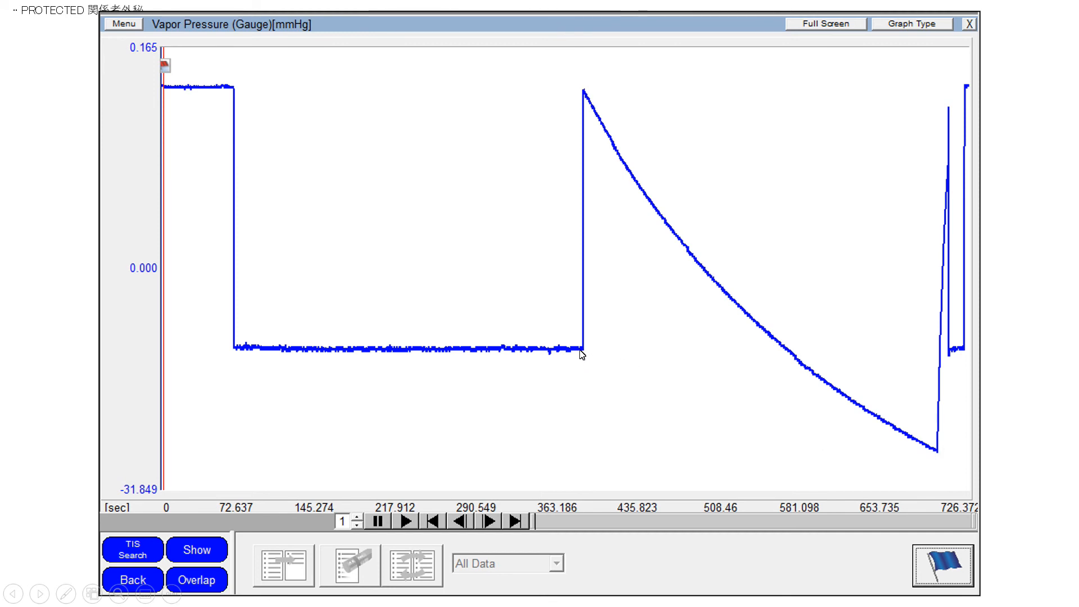
pyautogui.moveTo(943, 459)
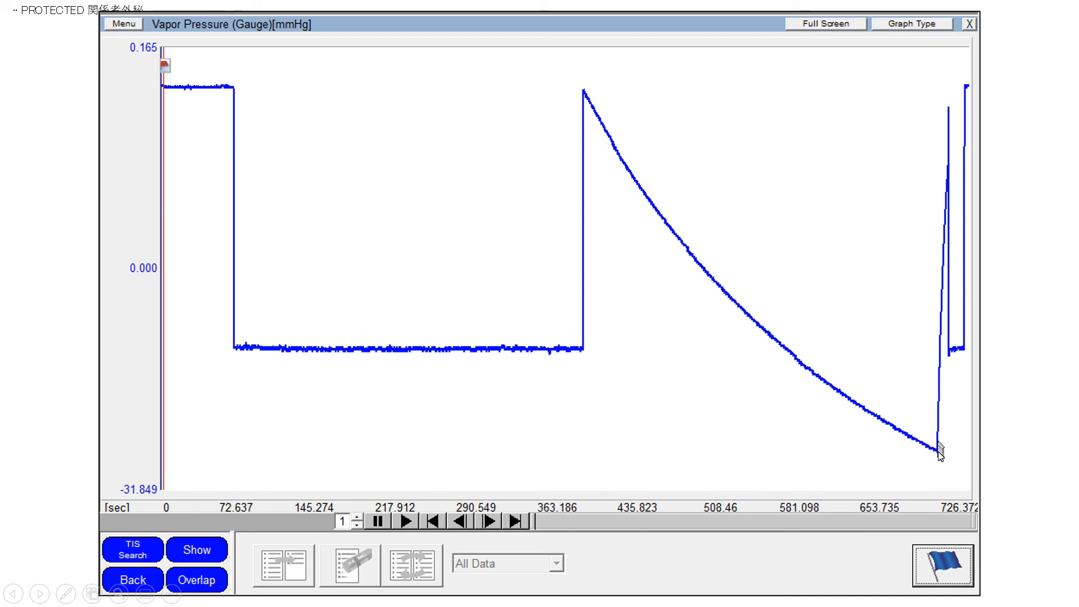
pyautogui.moveTo(913, 208)
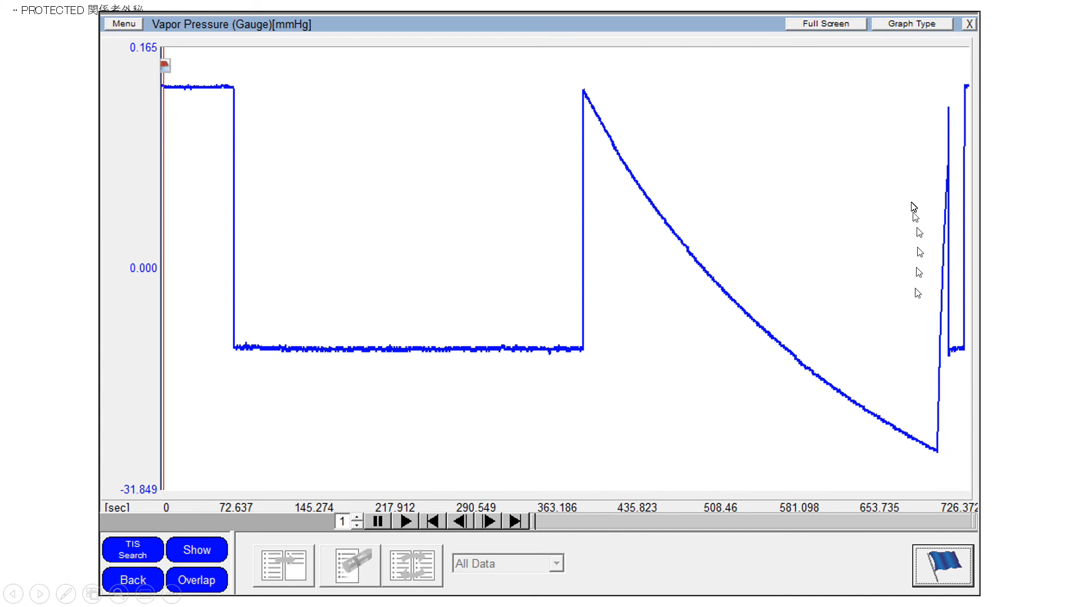
pyautogui.moveTo(950, 114)
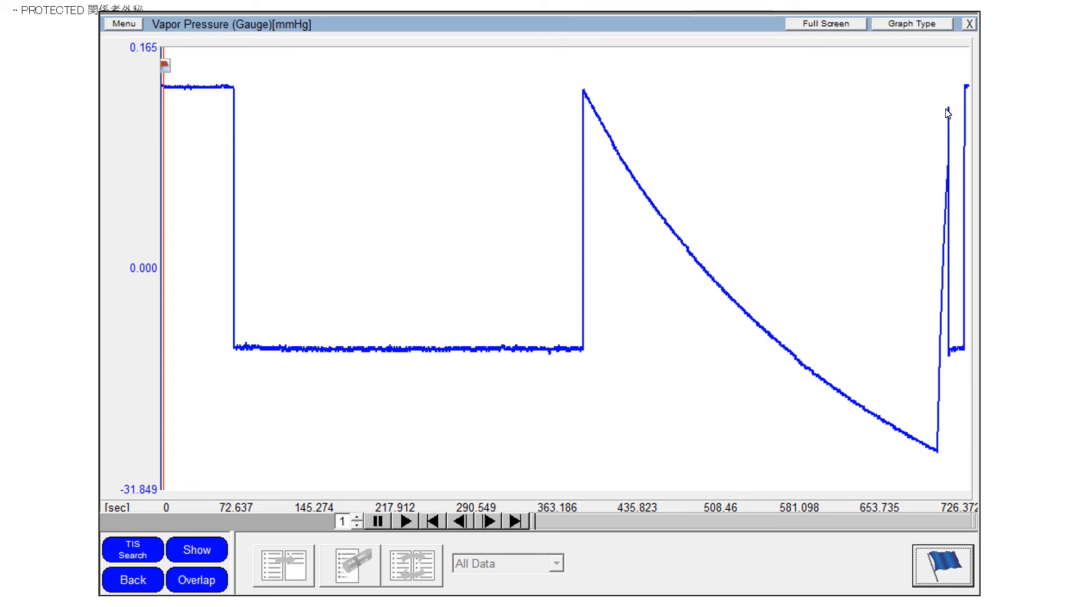
pyautogui.moveTo(946, 110)
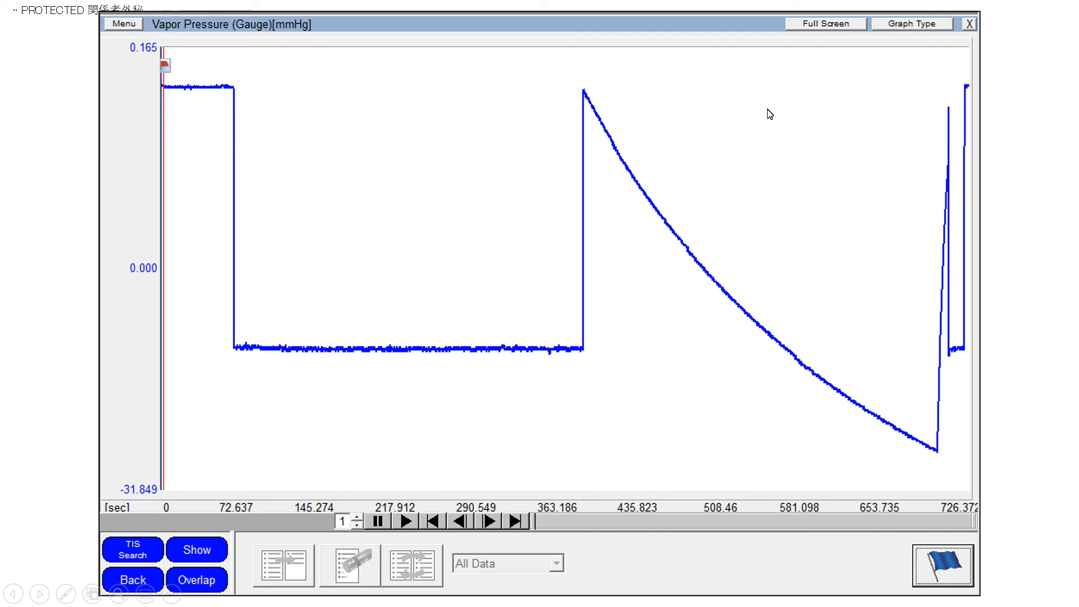
pyautogui.moveTo(765, 116)
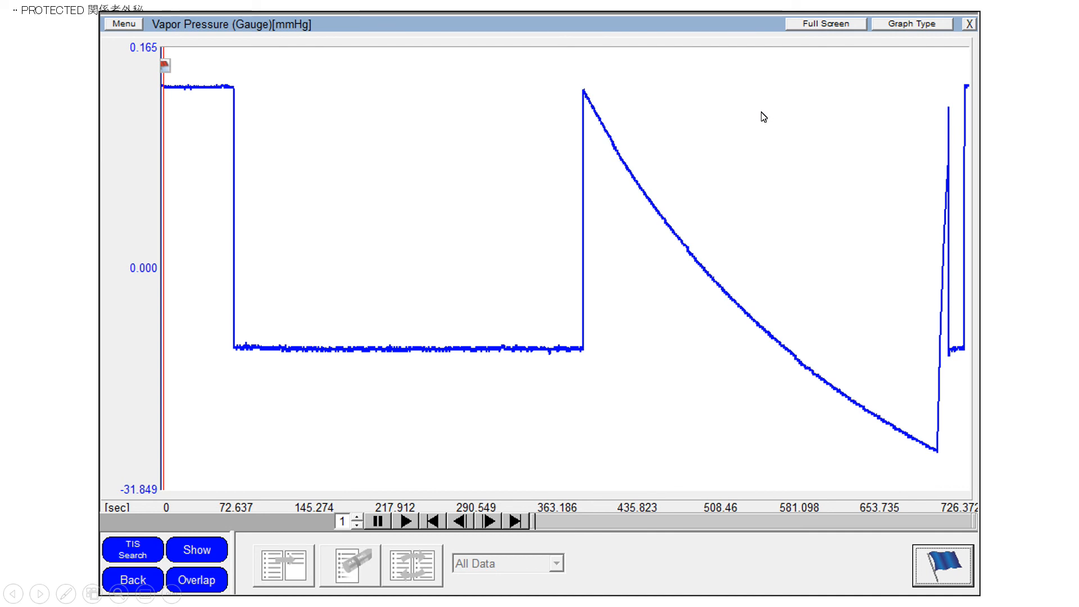